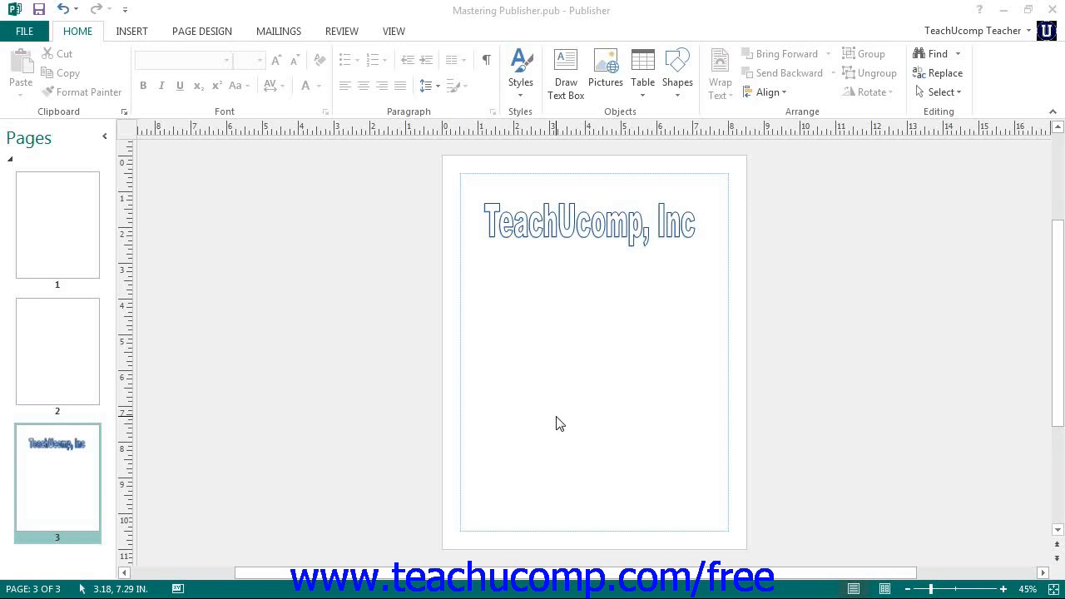
pyautogui.moveTo(360, 283)
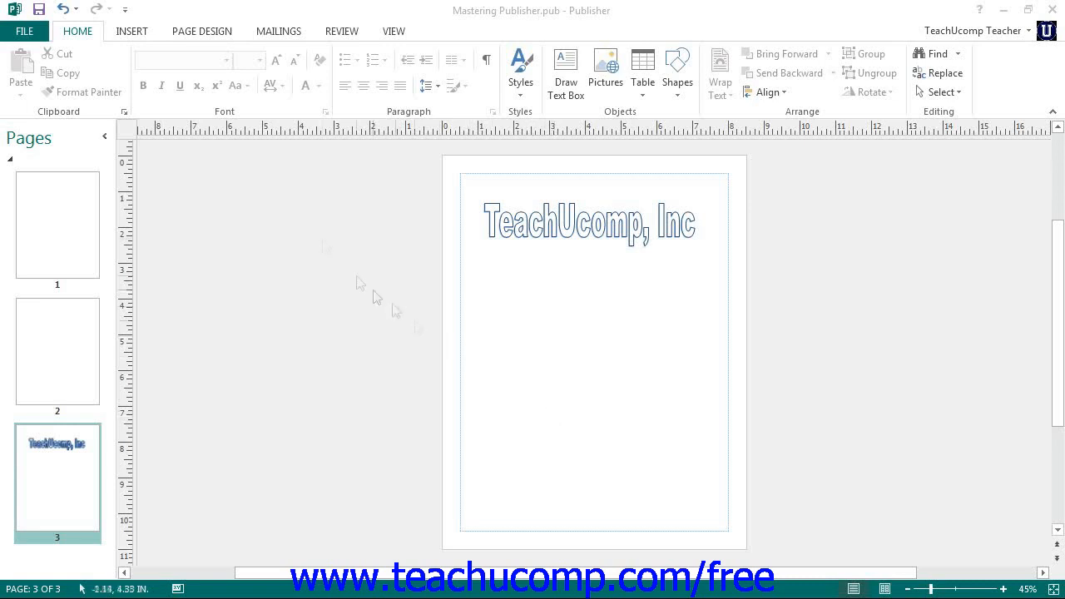
# Expand the Page Design Schemes gallery to show every built-in and classic colour scheme
pyautogui.click(201, 31)
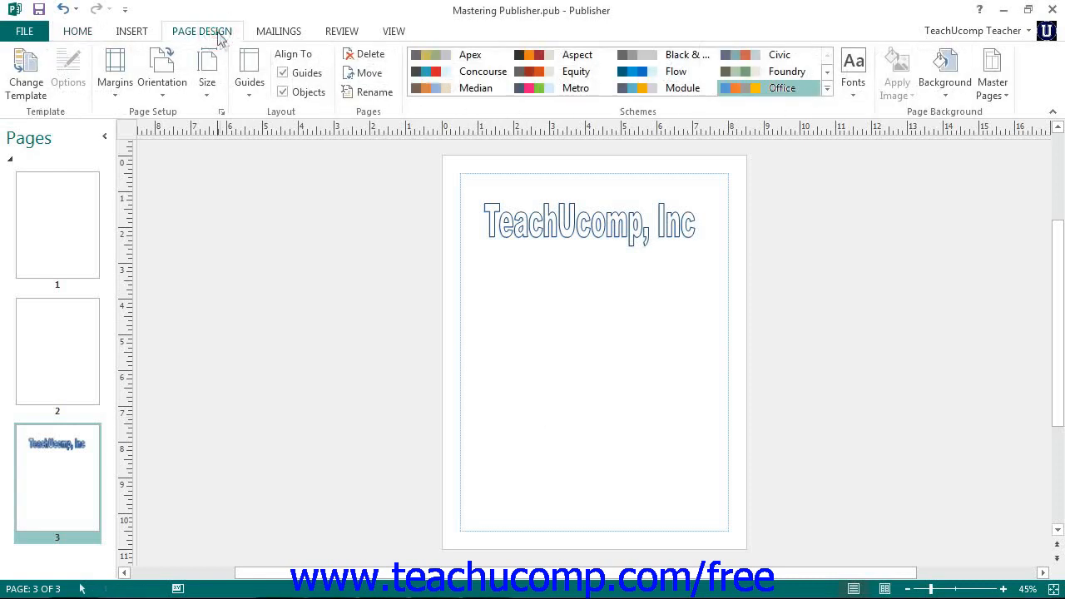
pyautogui.moveTo(778, 71)
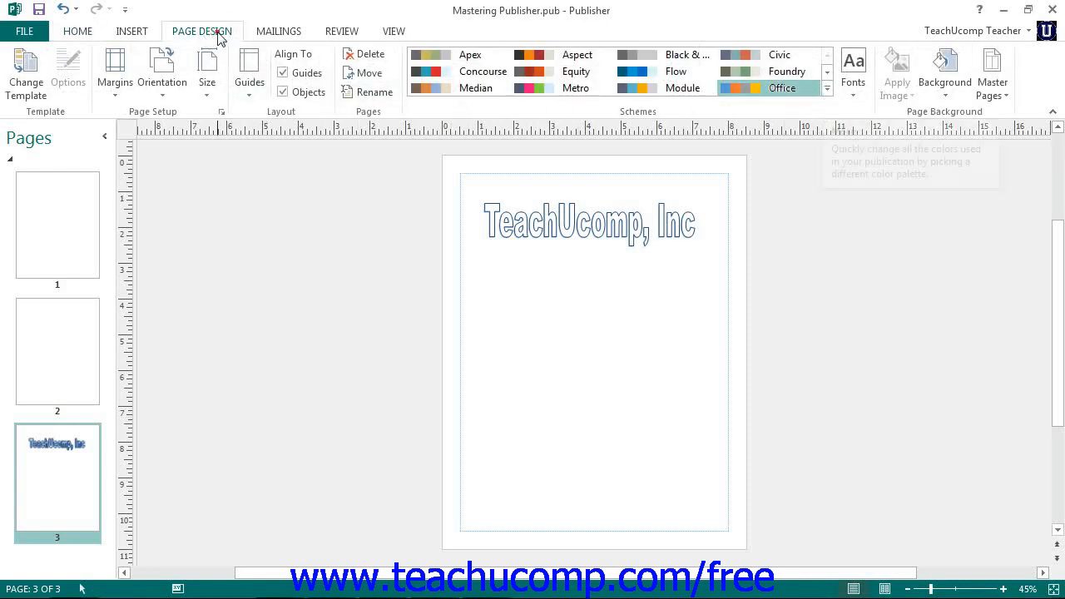
pyautogui.click(826, 89)
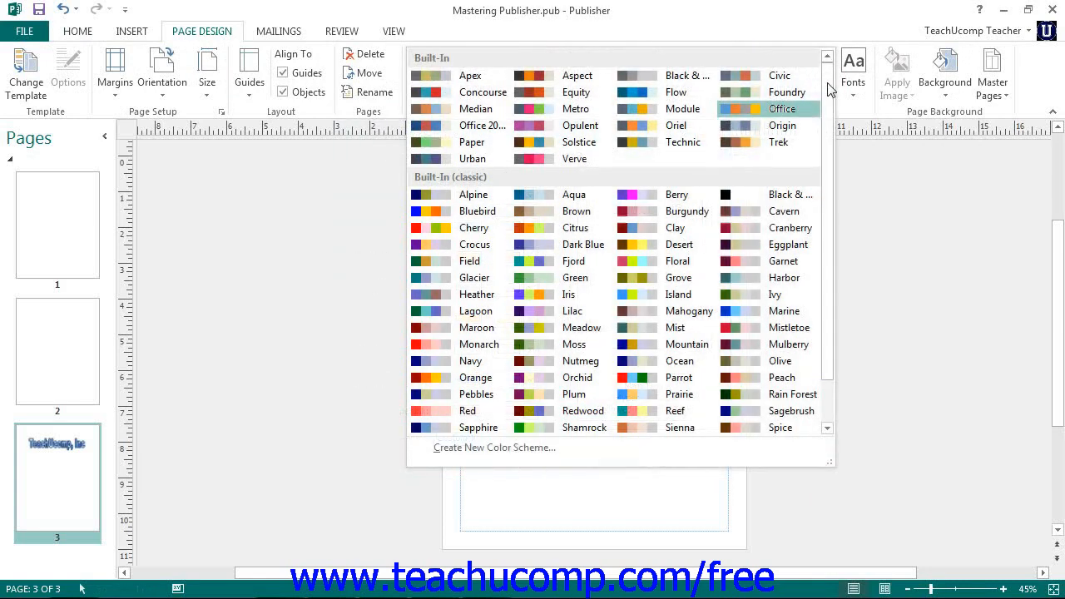
# Start a new colour scheme and begin choosing a new Accent 1 colour
pyautogui.click(493, 448)
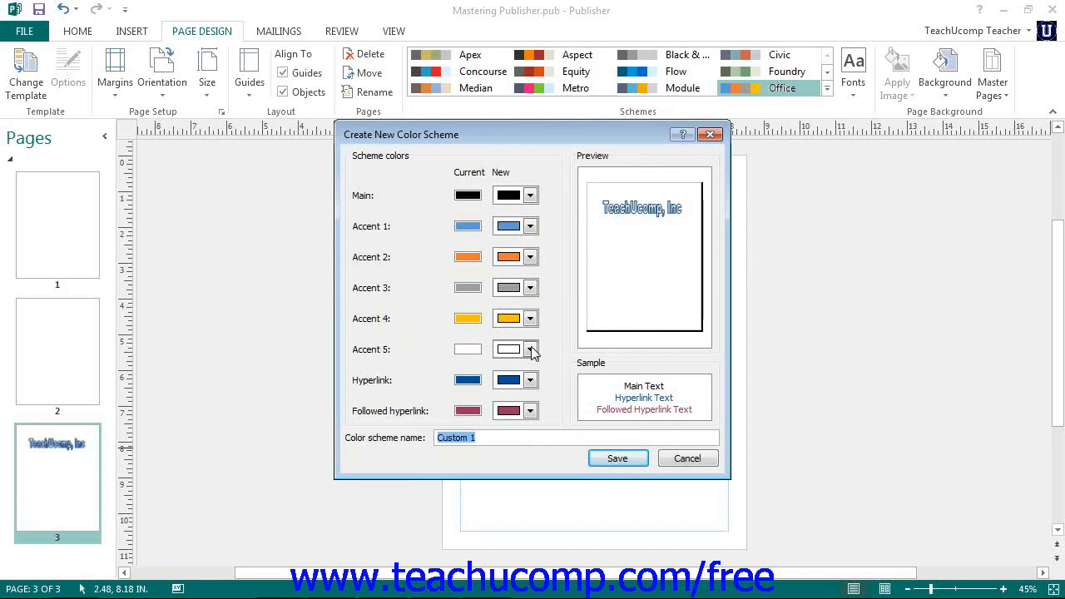
pyautogui.moveTo(370, 160)
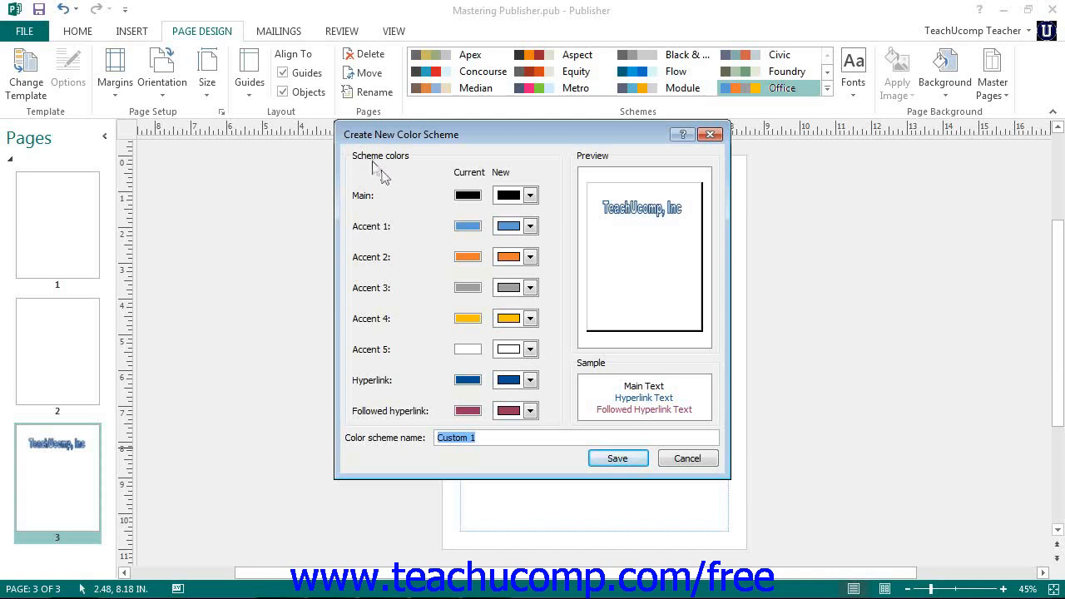
pyautogui.moveTo(440, 275)
pyautogui.write('TeachU')
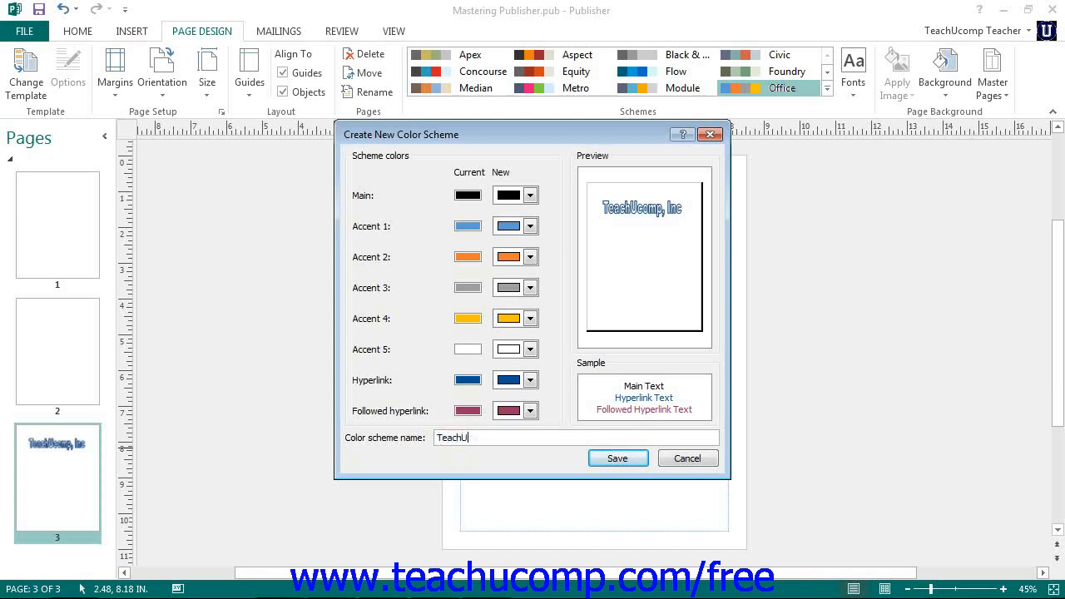
pyautogui.click(530, 226)
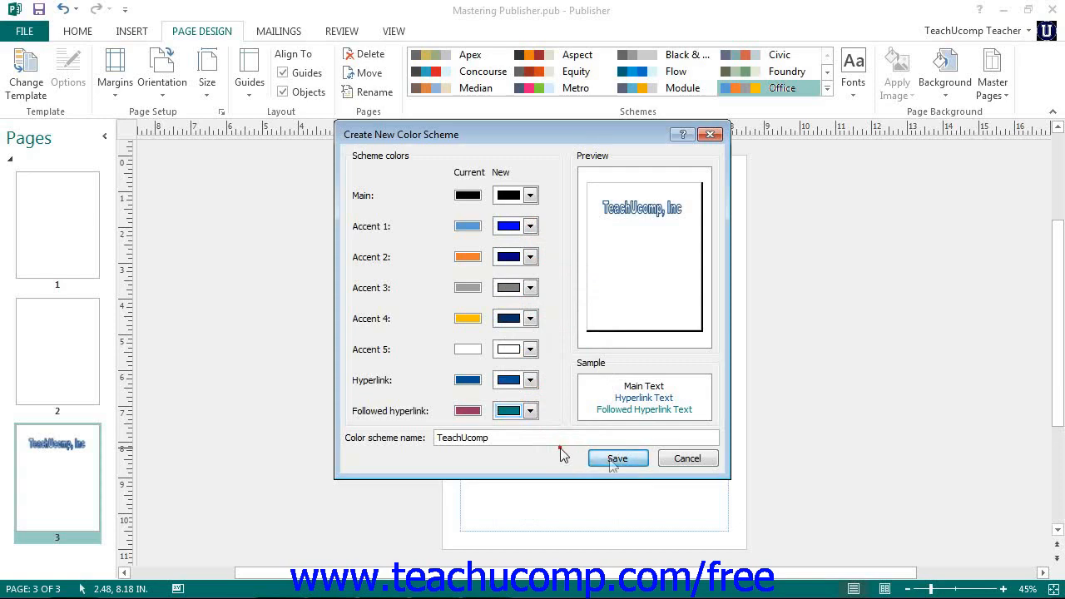
# Save the TeachUcomp colour scheme so it's applied and listed first
pyautogui.click(616, 458)
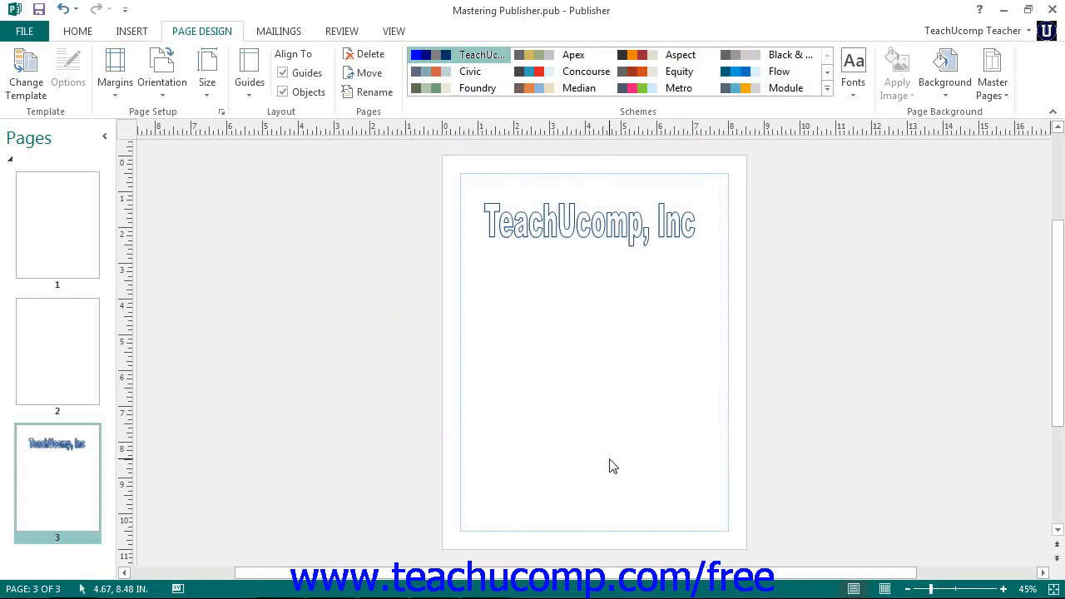
pyautogui.moveTo(596, 461)
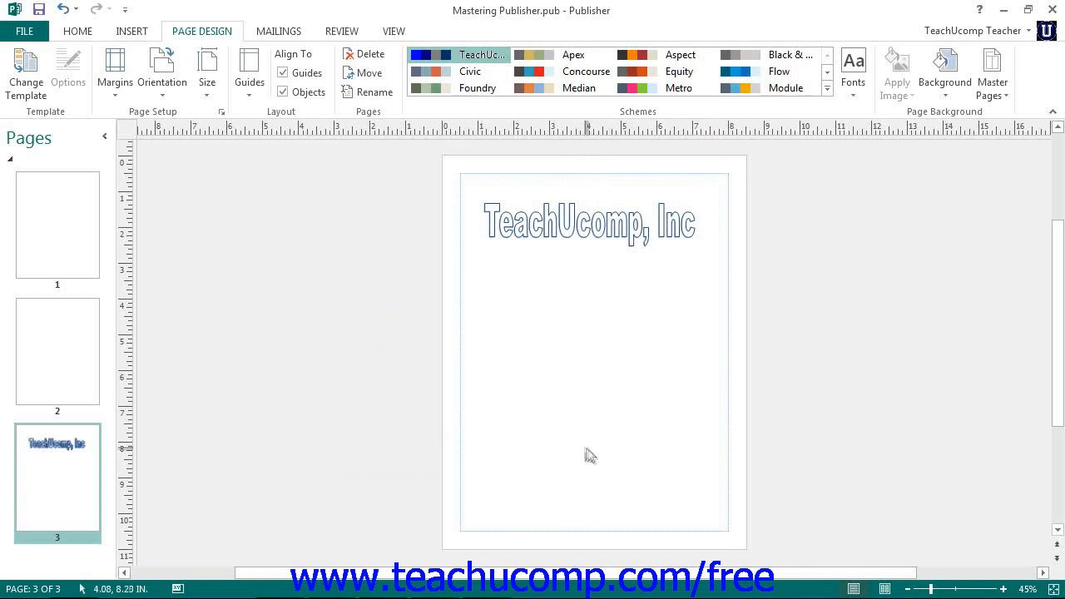
pyautogui.moveTo(591, 456)
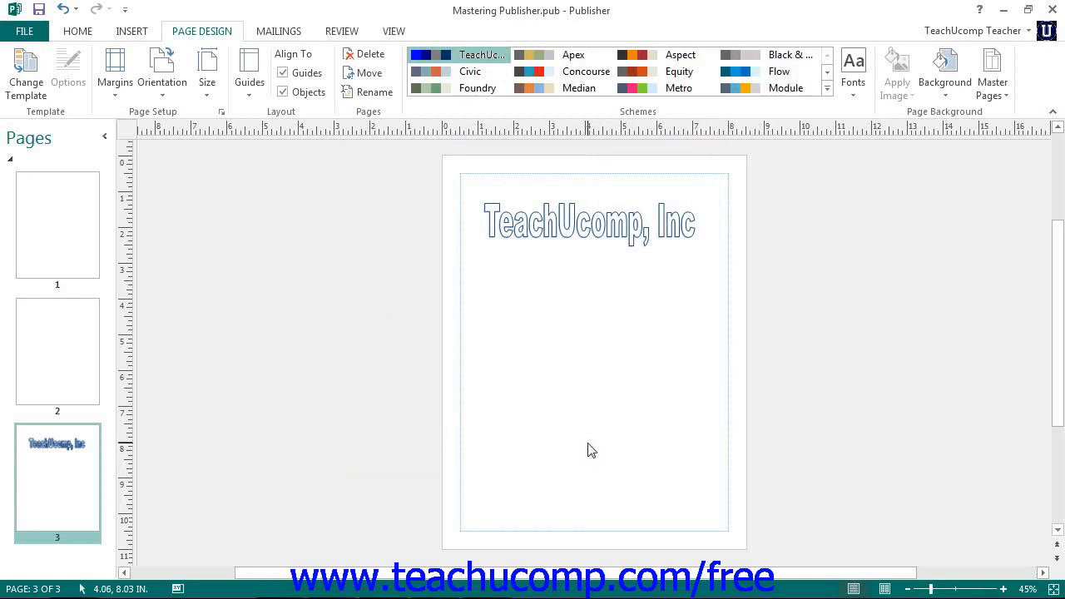
pyautogui.moveTo(457, 55)
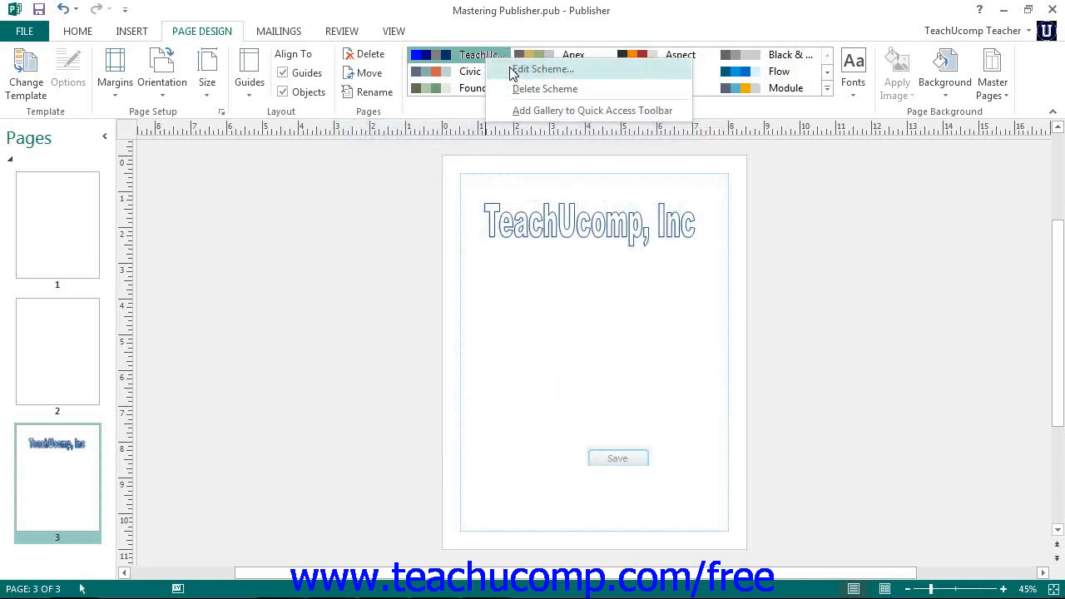
# Open the TeachUcomp scheme in Edit Color Scheme, review it, and save
pyautogui.click(542, 69)
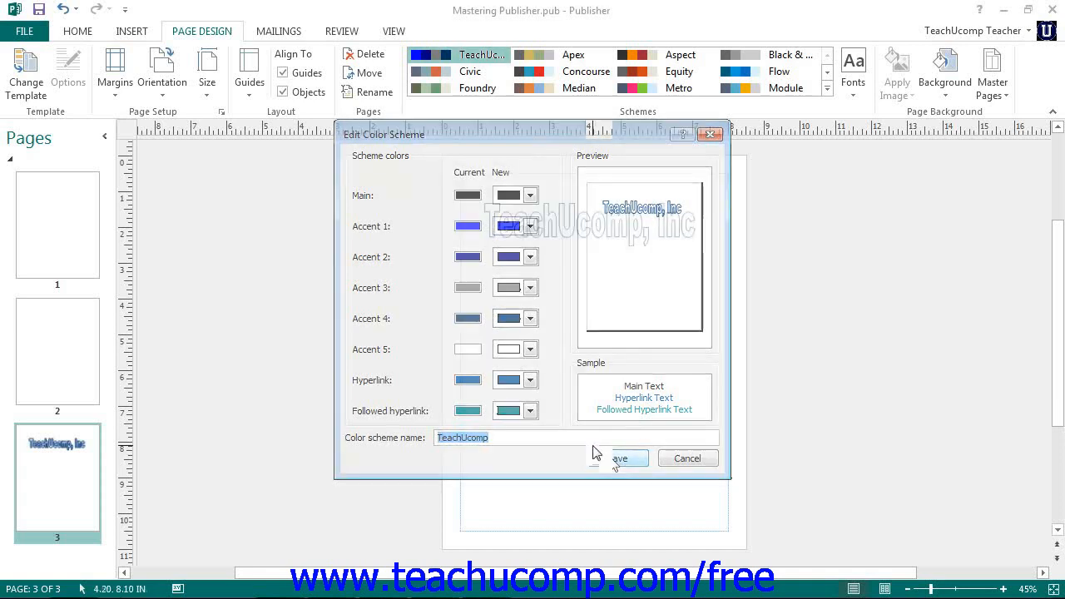
pyautogui.click(622, 457)
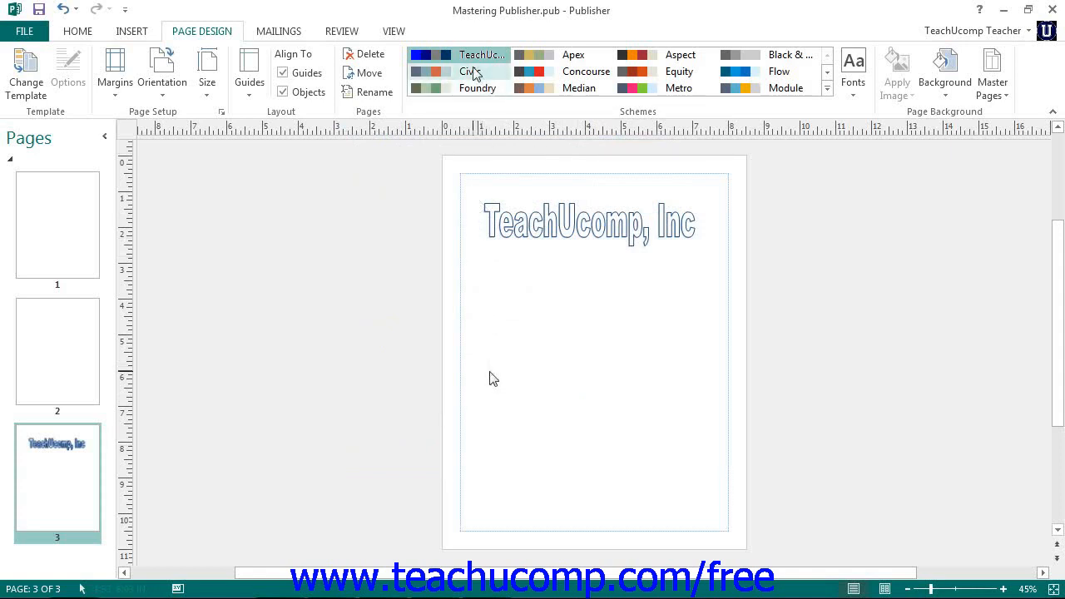
# Choose Delete Scheme for TeachUcomp to bring up the deletion confirmation
pyautogui.rightClick(481, 55)
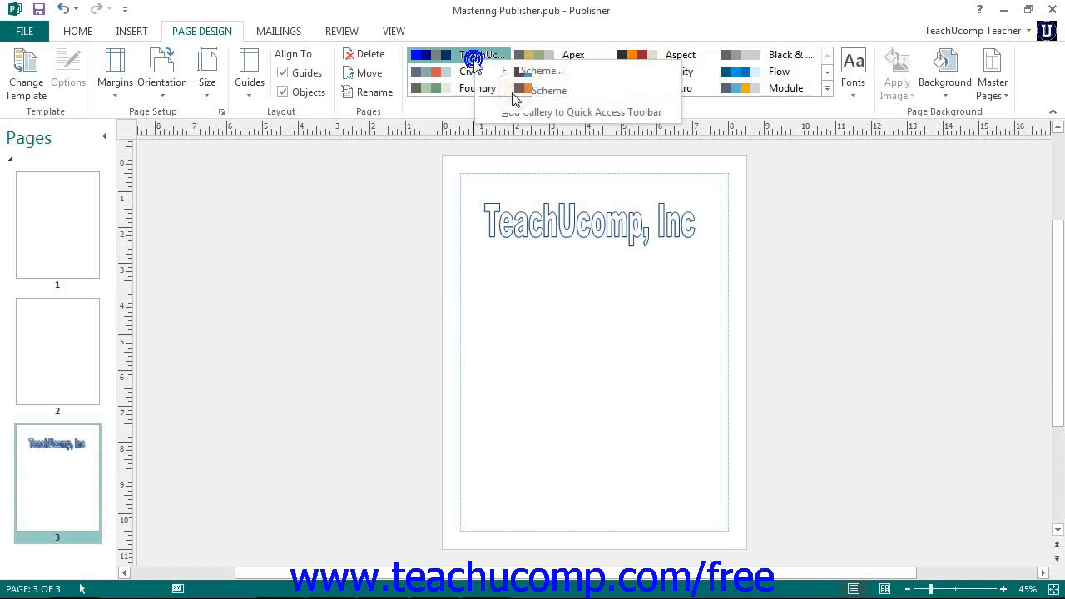
pyautogui.click(549, 90)
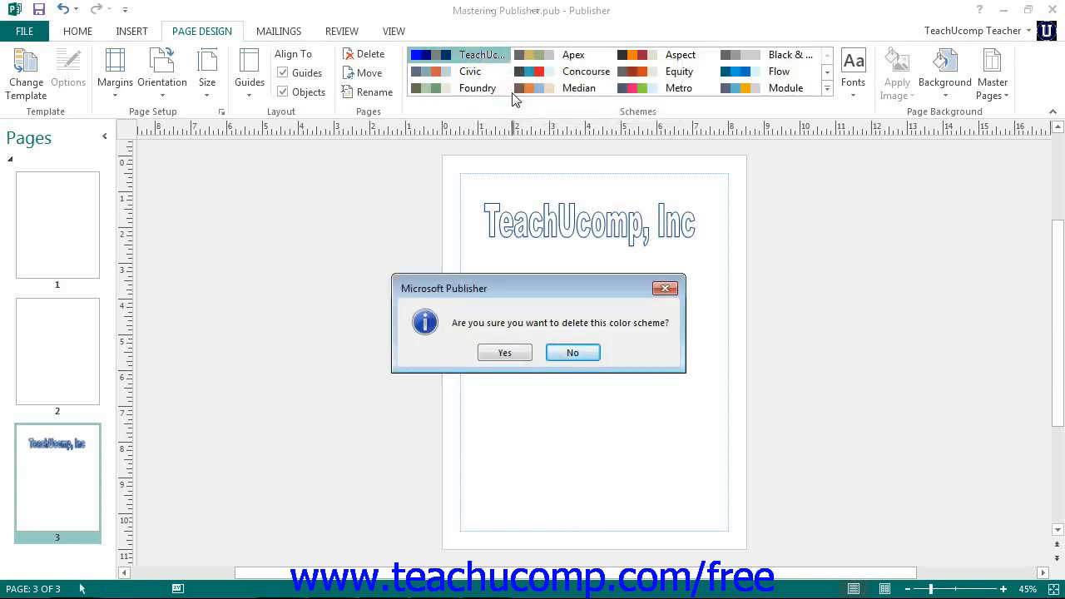